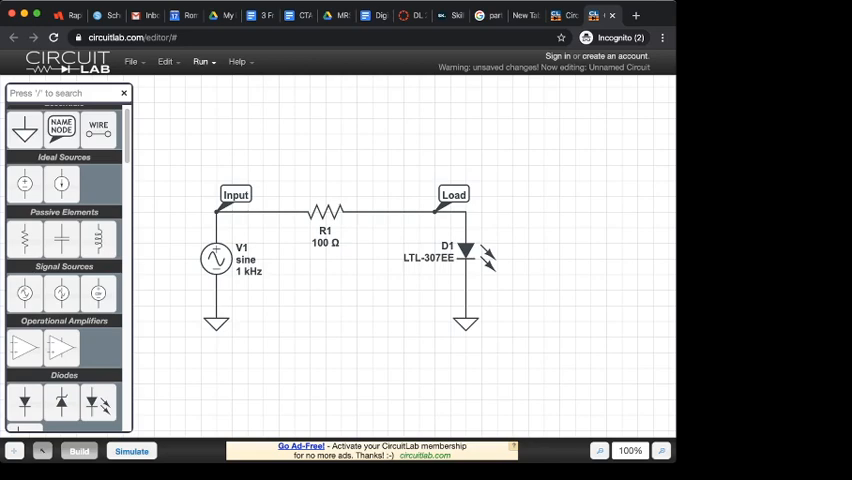
# - Set up a time-domain simulation with stop time 10 ms and time step 10 µs
pyautogui.click(201, 61)
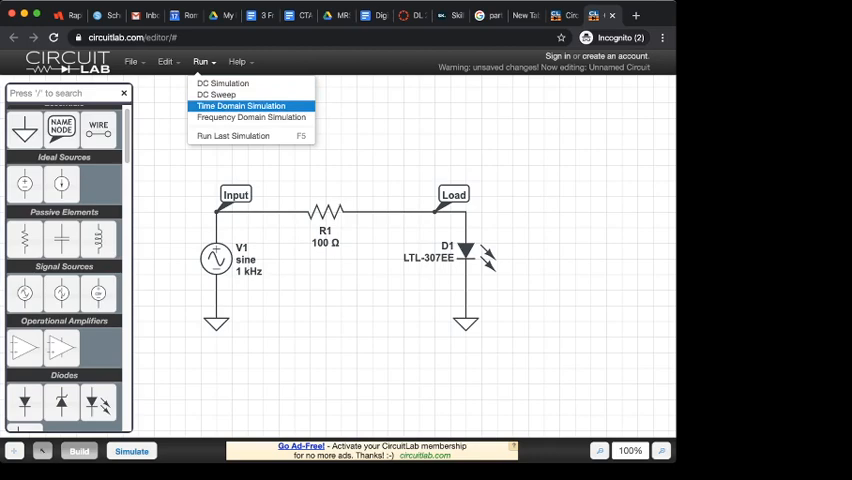
pyautogui.click(240, 105)
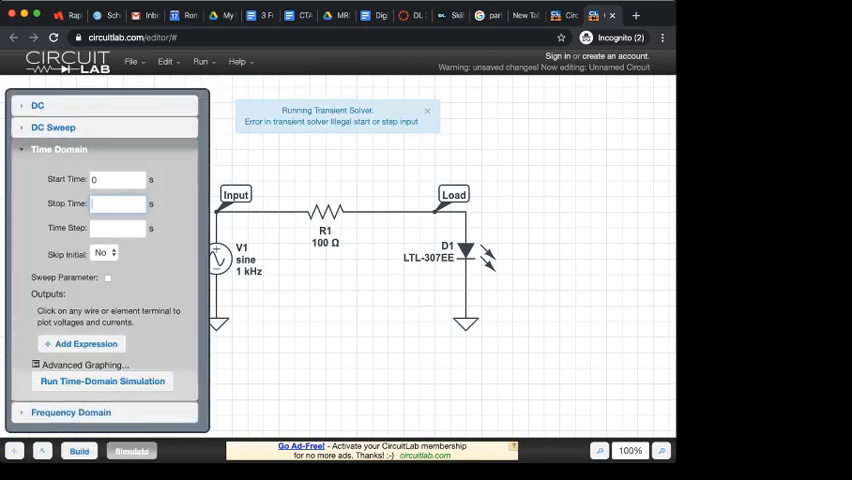
pyautogui.click(427, 110)
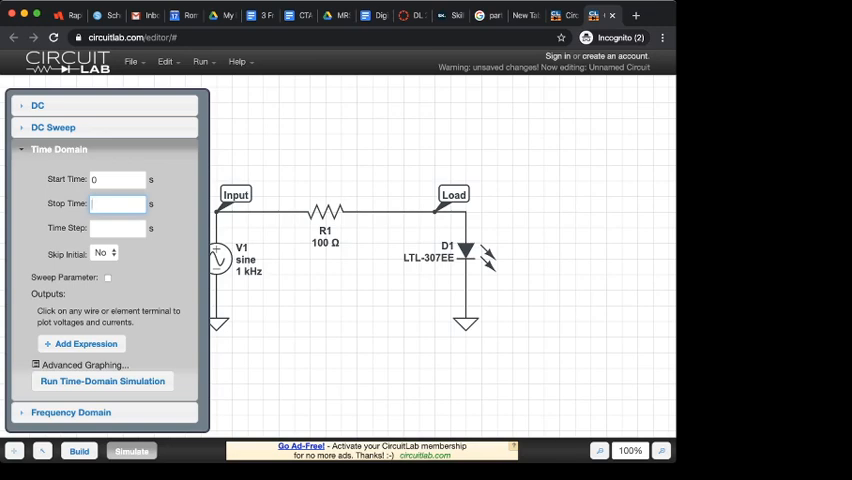
pyautogui.write('10 ms')
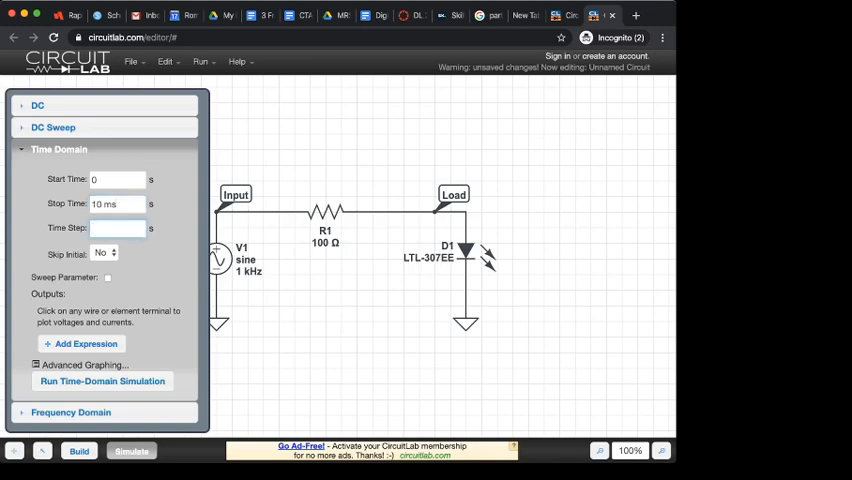
pyautogui.write('10 us')
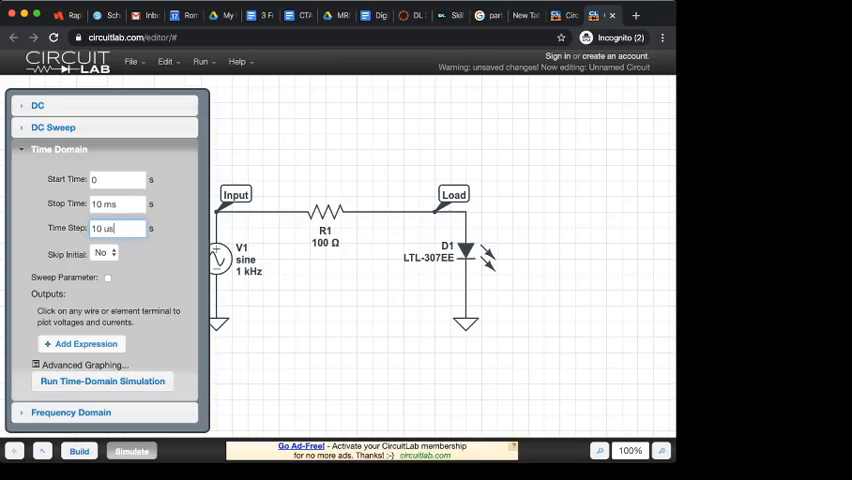
# - Add V(Input) and V(Load) as outputs and strip the unit suffix from the stop time
pyautogui.click(87, 343)
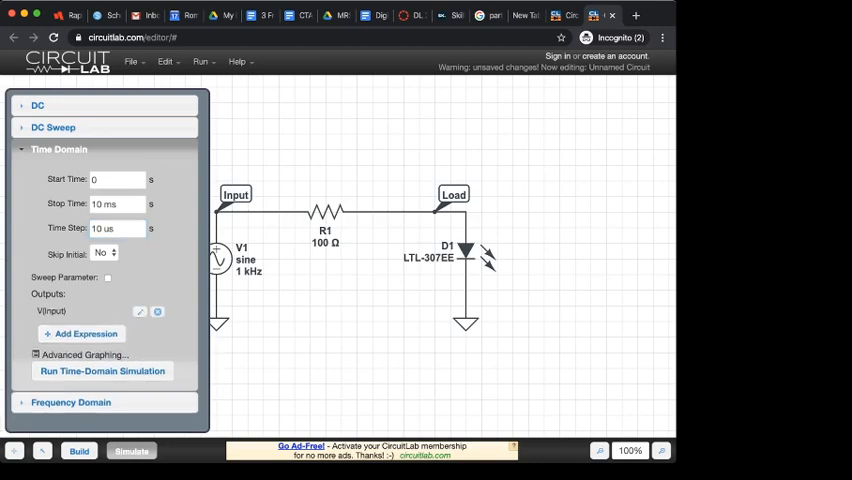
pyautogui.click(87, 333)
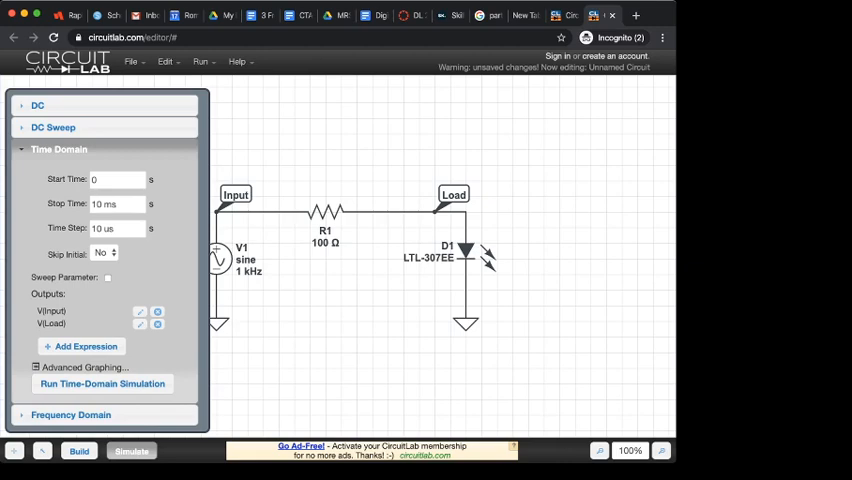
pyautogui.click(102, 383)
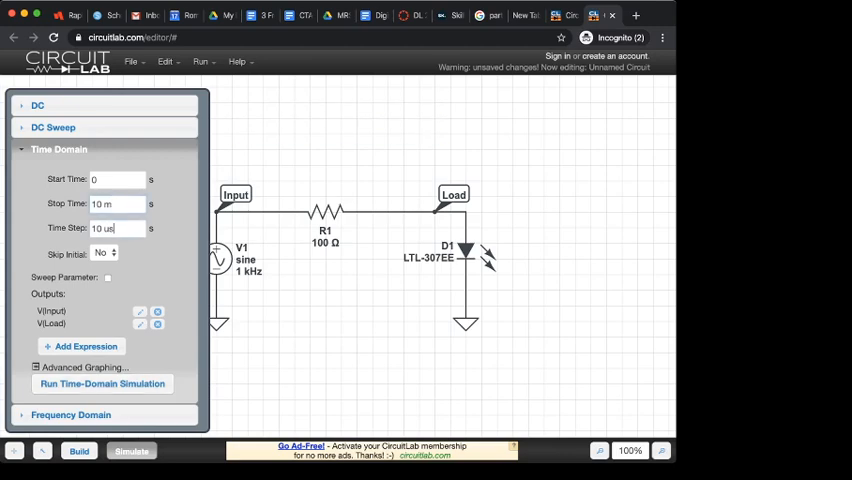
pyautogui.press('Backspace')
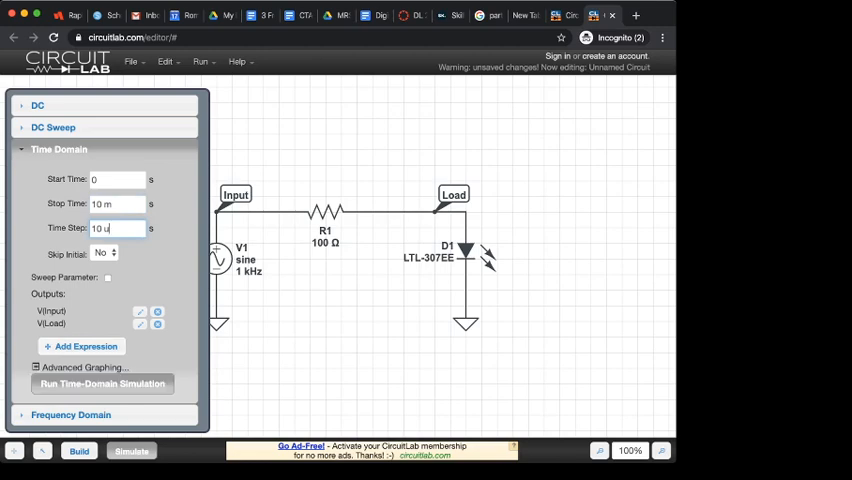
# - Re-enter the stop time as 0.010 s and run the time-domain simulation
pyautogui.click(102, 383)
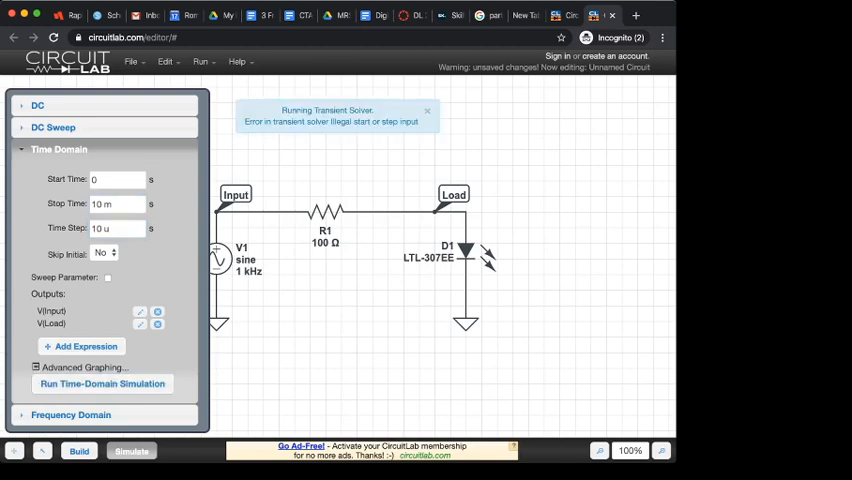
pyautogui.click(116, 203)
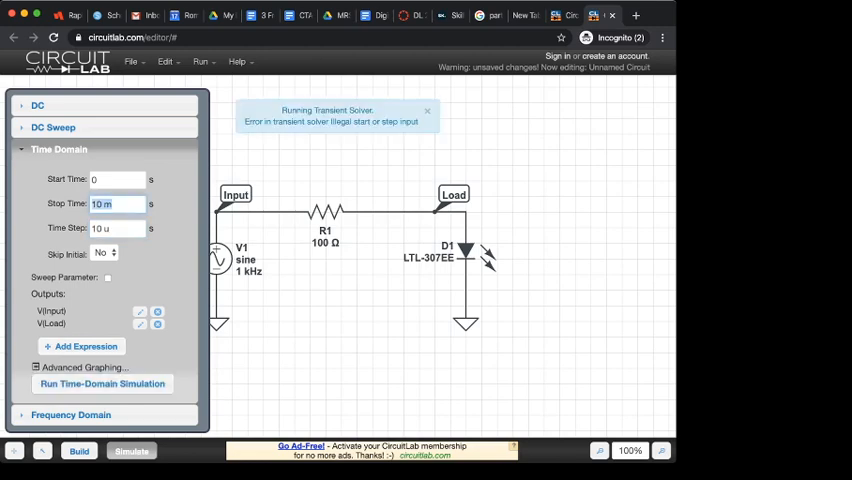
pyautogui.write('0.010')
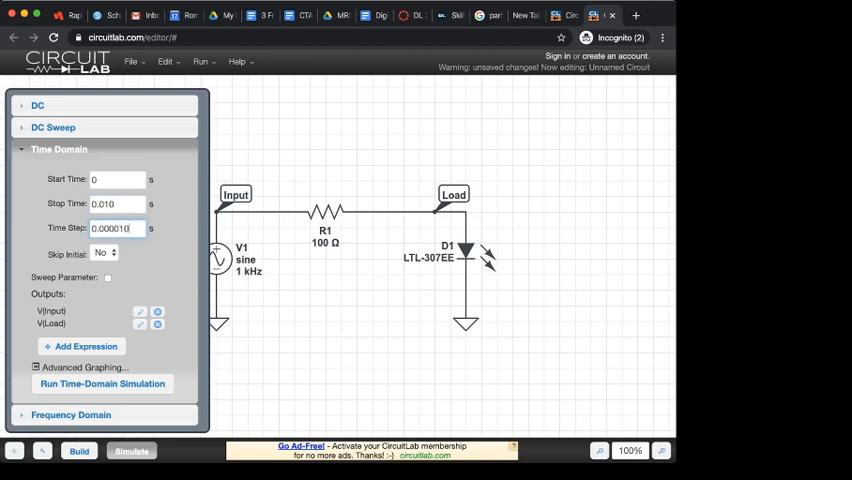
pyautogui.click(101, 383)
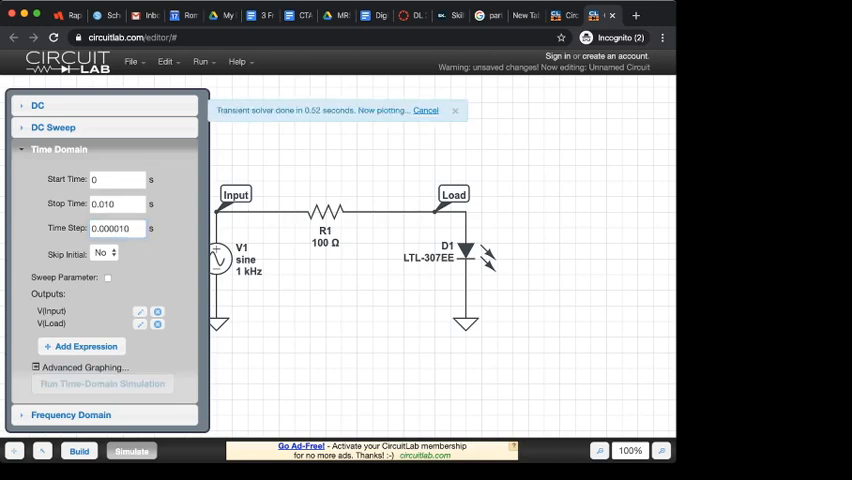
pyautogui.click(102, 384)
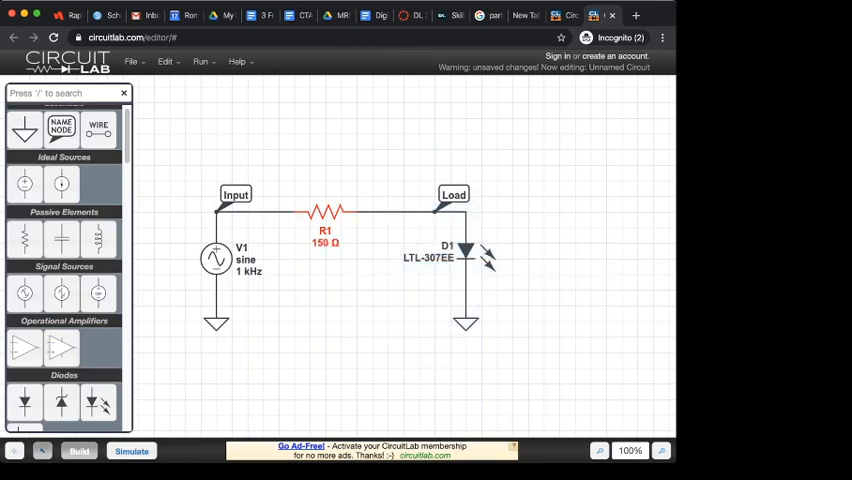
# - Rerun the time-domain simulation with R1 at 150 Ω
pyautogui.click(131, 450)
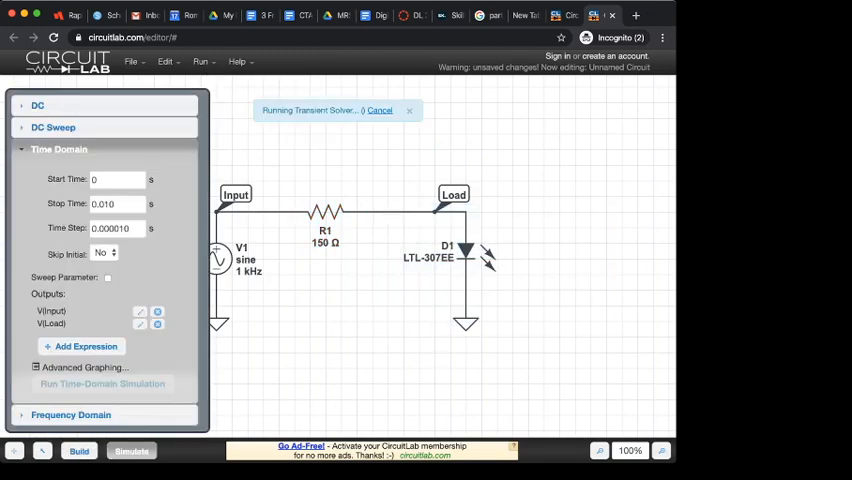